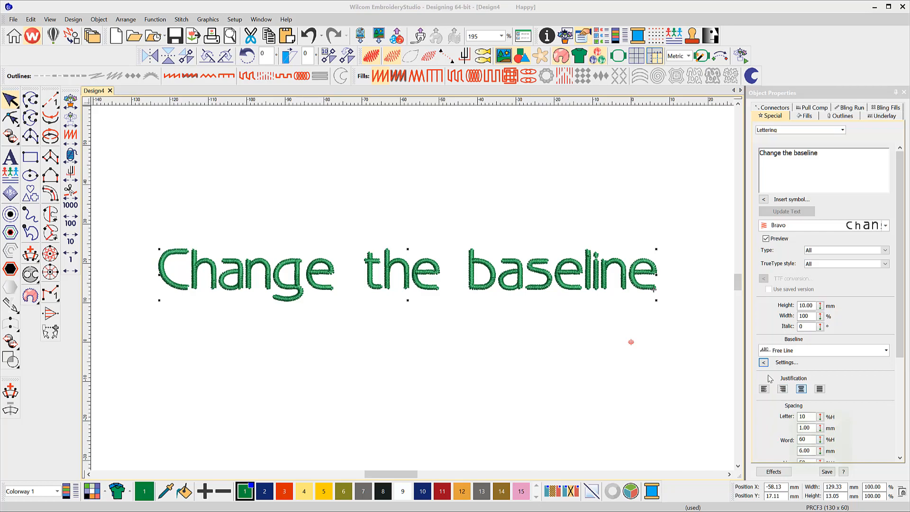
- Set the lettering's Baseline to Arc CW so the text curves clockwise
{"action": "left_click", "coordinate": [884, 350]}
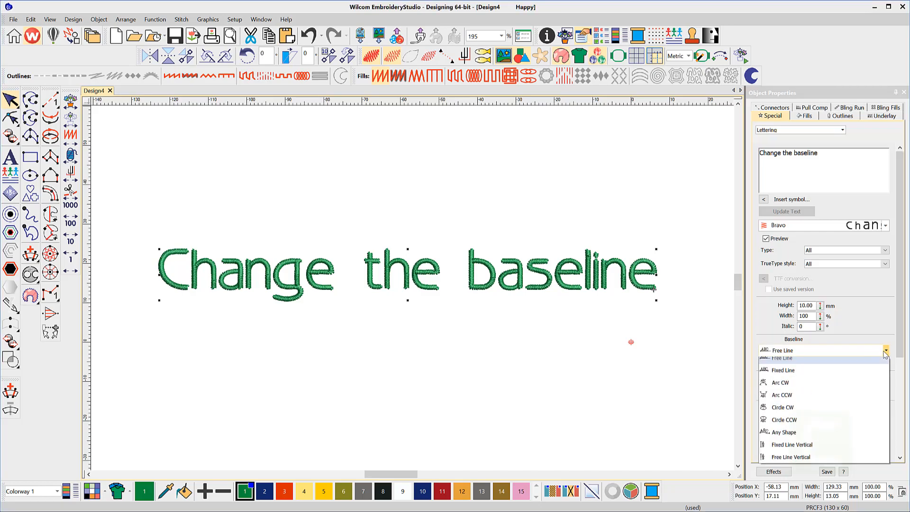
{"action": "left_click", "coordinate": [780, 382]}
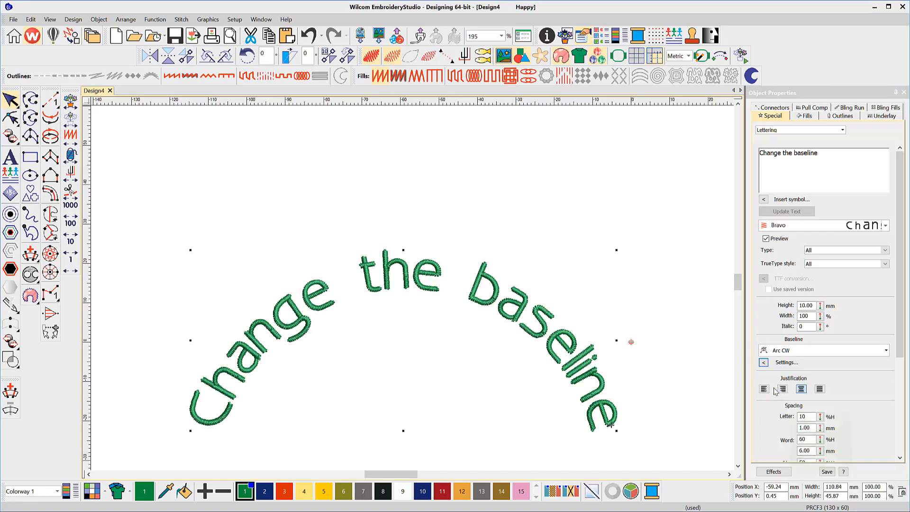
{"action": "left_click", "coordinate": [886, 350]}
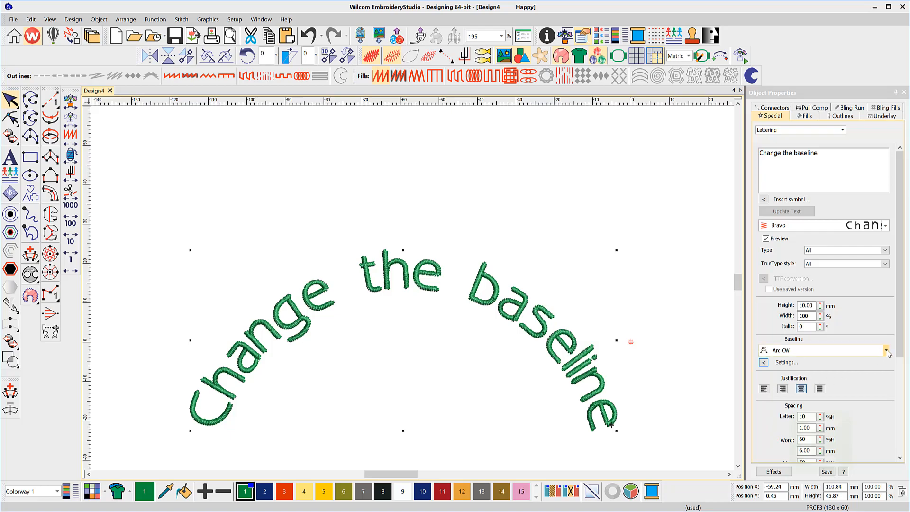
- Switch the Baseline to Arc CCW so the text curves counter-clockwise
{"action": "left_click", "coordinate": [886, 349]}
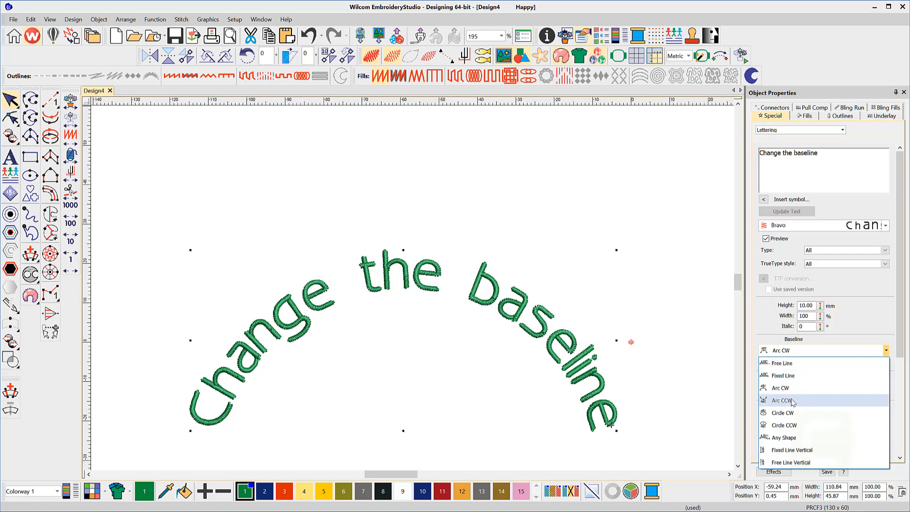
{"action": "left_click", "coordinate": [780, 400]}
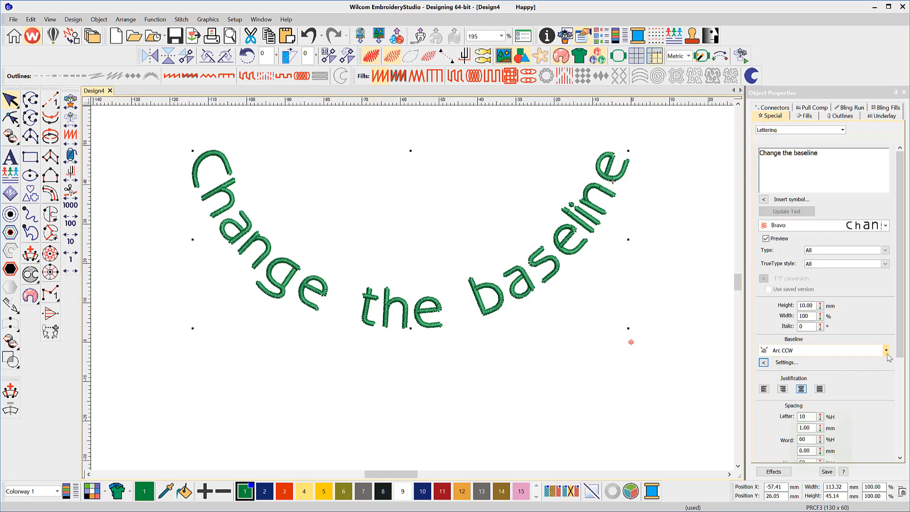
{"action": "left_click", "coordinate": [885, 350]}
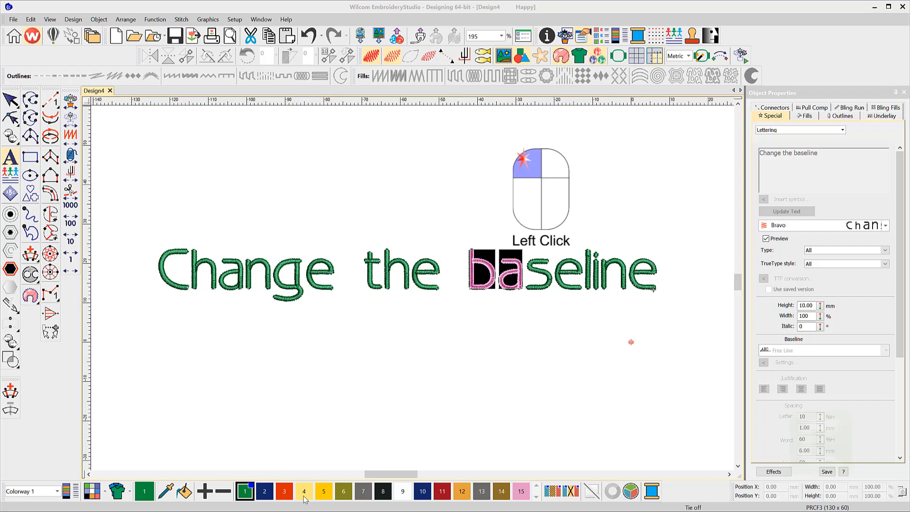
- Recolour the letters 'ba' with the yellow swatch and confirm
{"action": "left_click", "coordinate": [303, 492]}
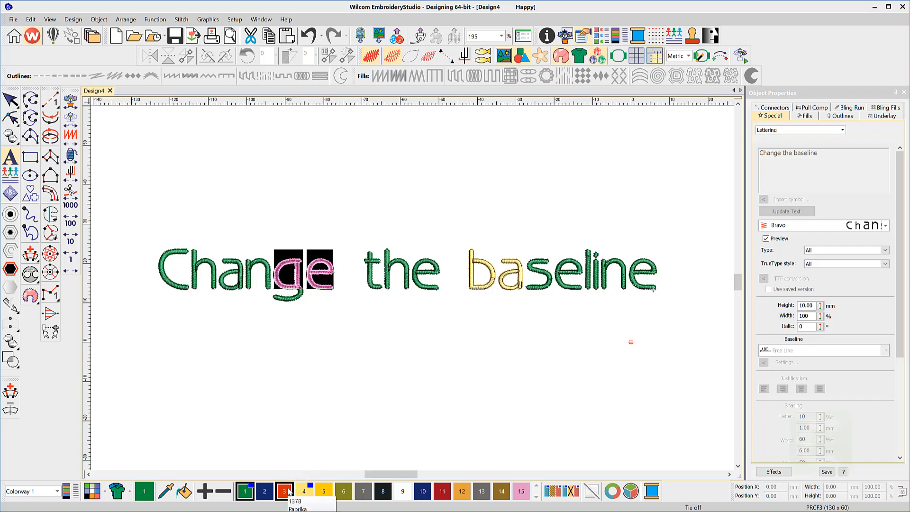
{"action": "key", "text": "Enter"}
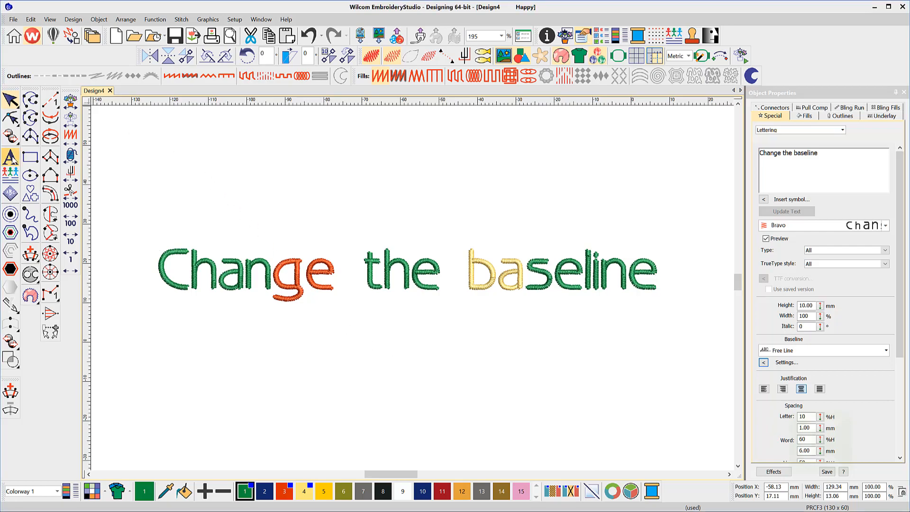
- Change the C's font choice and break the copied lettering apart into separate letters
{"action": "left_click", "coordinate": [887, 225]}
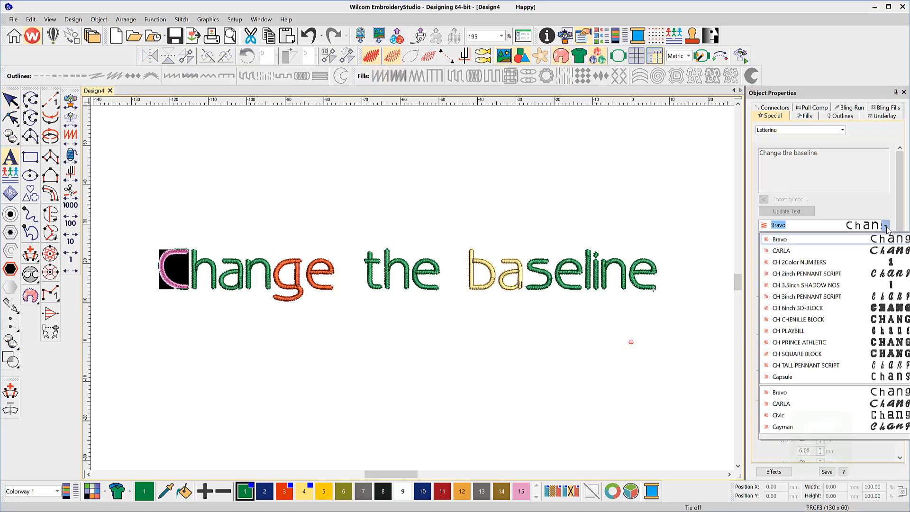
{"action": "left_click", "coordinate": [781, 251]}
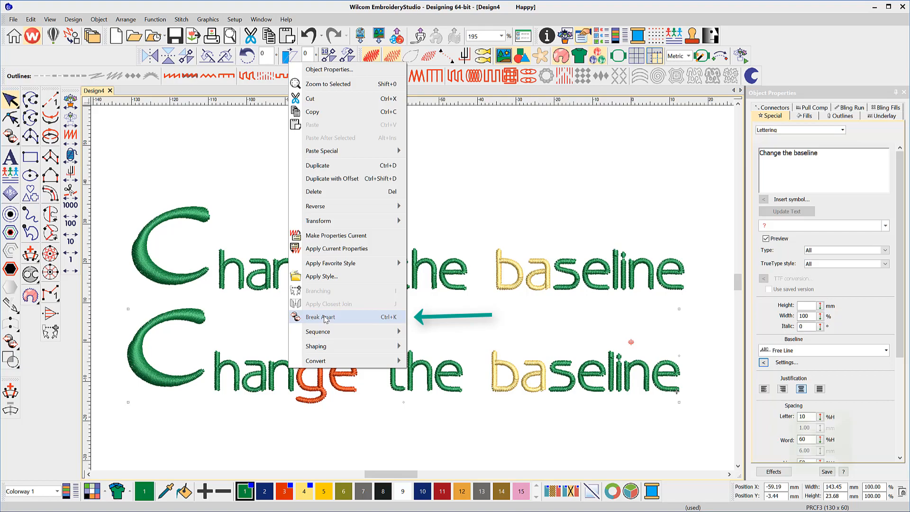
{"action": "left_click", "coordinate": [322, 317]}
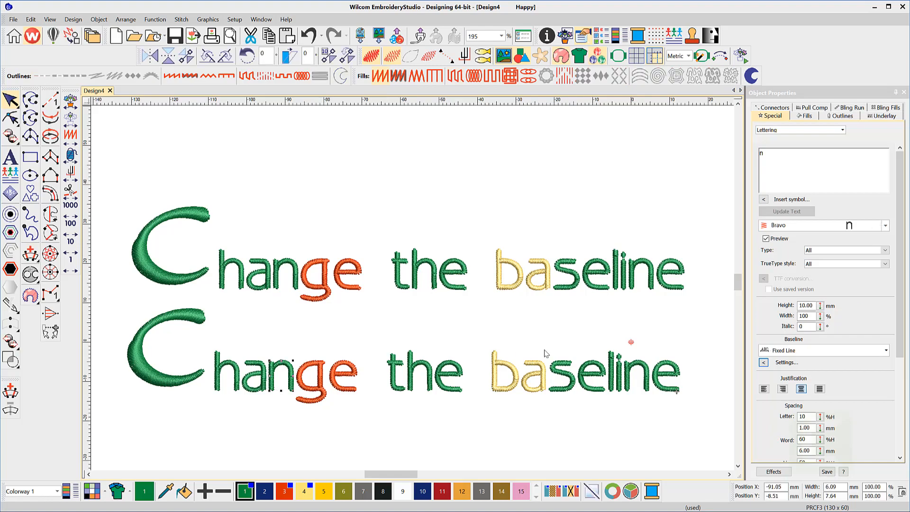
- Choose a different baseline shape for the lettering from the Baseline list
{"action": "left_click", "coordinate": [885, 349]}
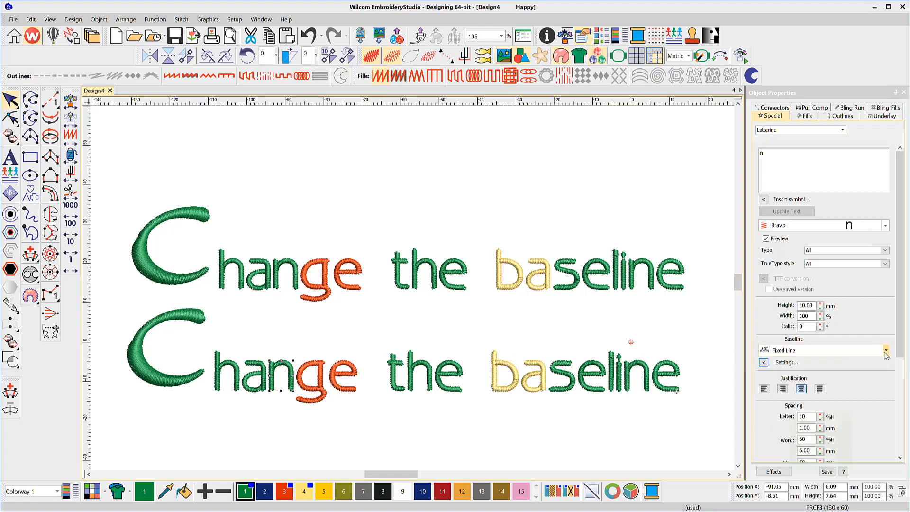
{"action": "left_click", "coordinate": [885, 350]}
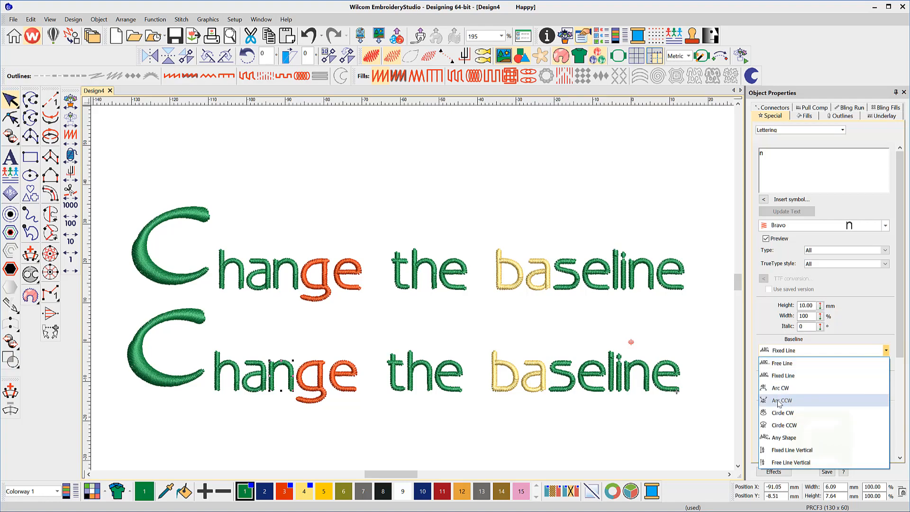
{"action": "mouse_move", "coordinate": [780, 387]}
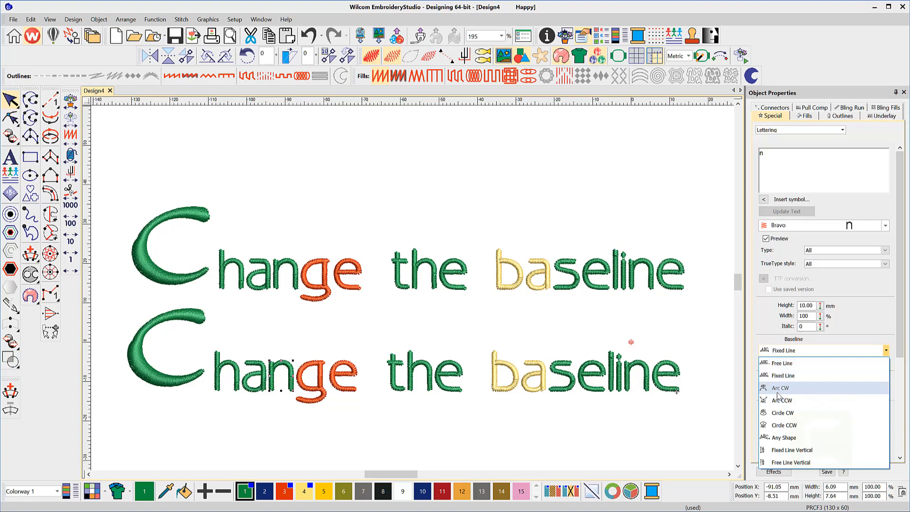
{"action": "left_click", "coordinate": [781, 387]}
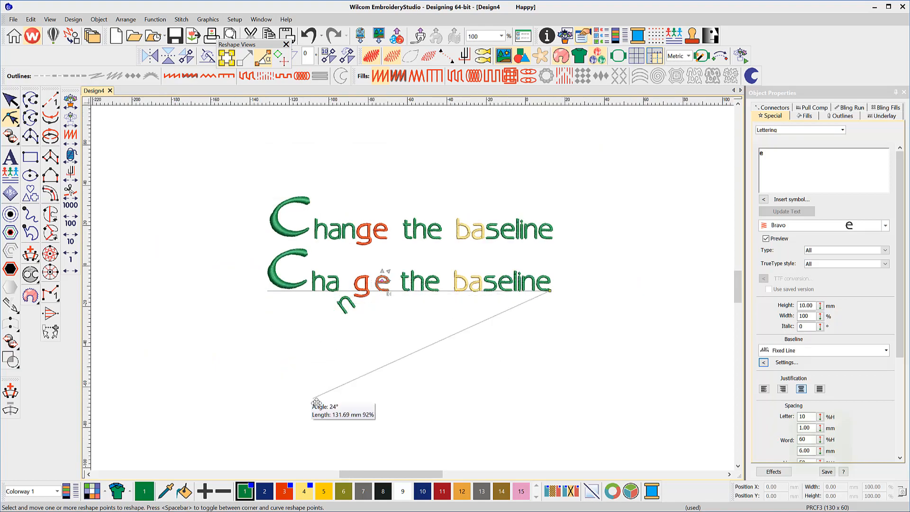
- Reshape the separated letters' baseline into an upward-sloping free curve
{"action": "left_click_drag", "start_coordinate": [317, 400], "coordinate": [454, 381]}
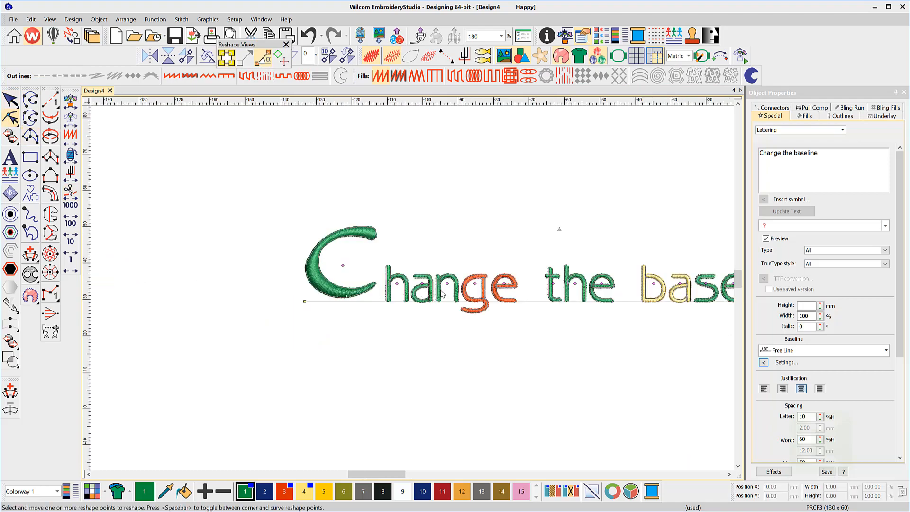
{"action": "mouse_move", "coordinate": [305, 302]}
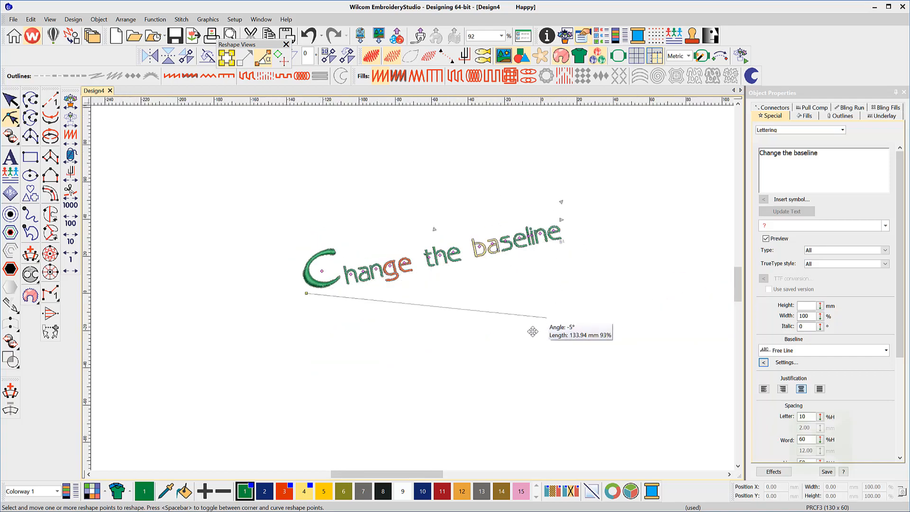
{"action": "left_click_drag", "start_coordinate": [538, 314], "coordinate": [528, 353]}
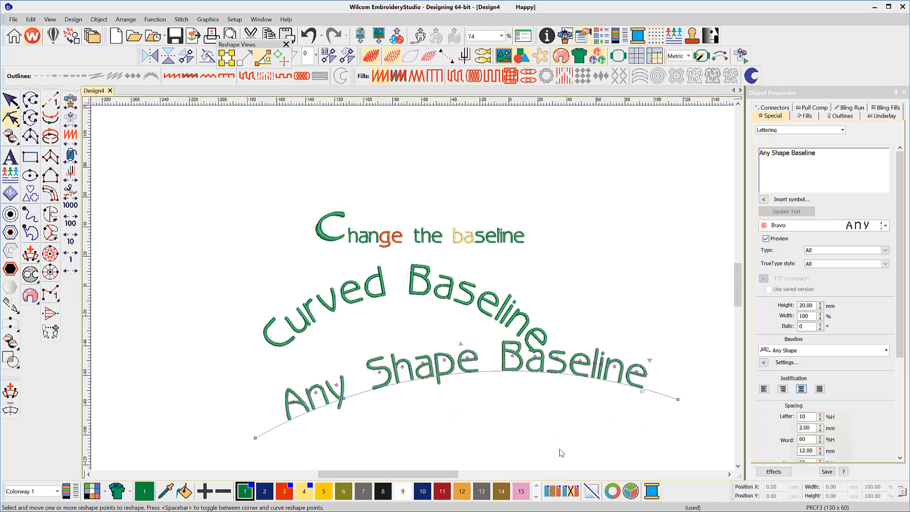
{"action": "mouse_move", "coordinate": [526, 375]}
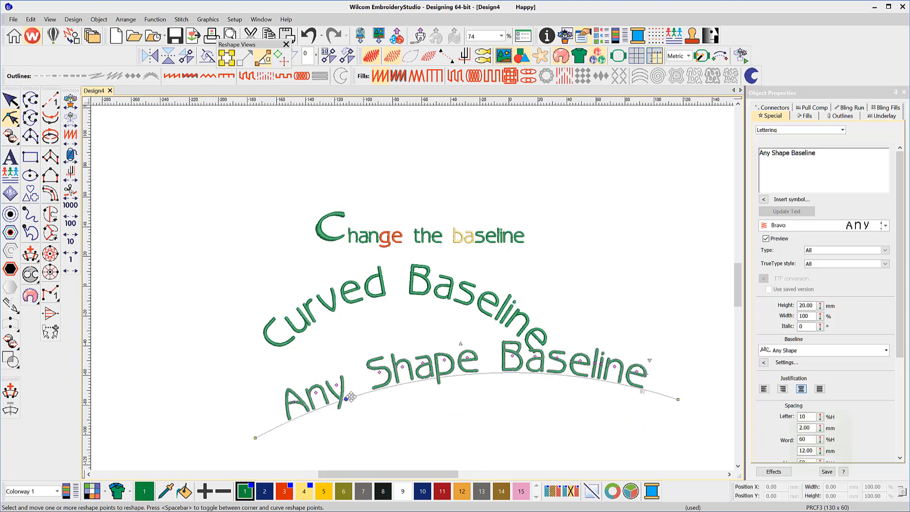
{"action": "key", "text": "space"}
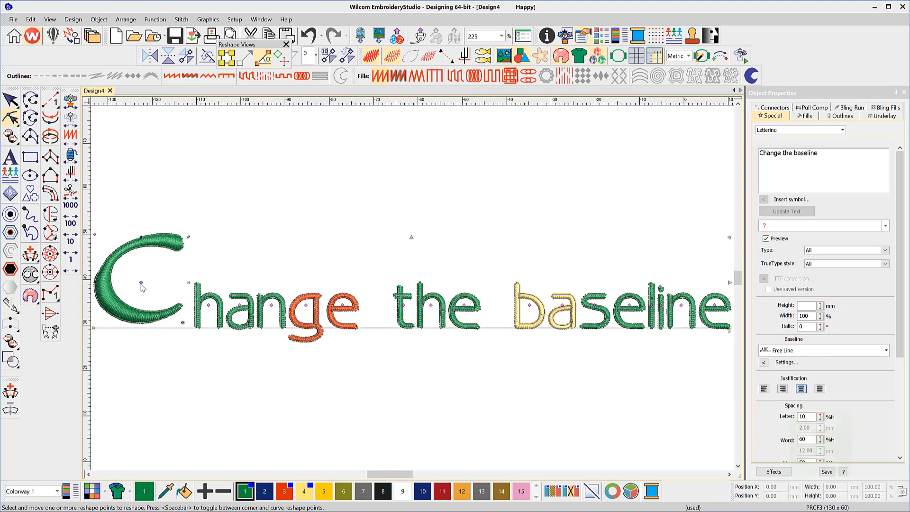
- Hold Shift while shifting the large C down and left below the other letters
{"action": "key", "text": "shift"}
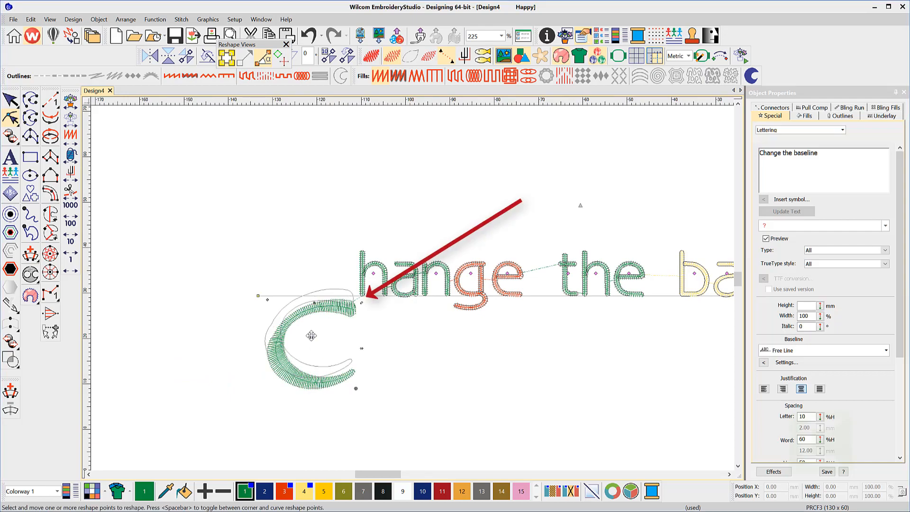
{"action": "left_click_drag", "start_coordinate": [311, 336], "coordinate": [315, 229]}
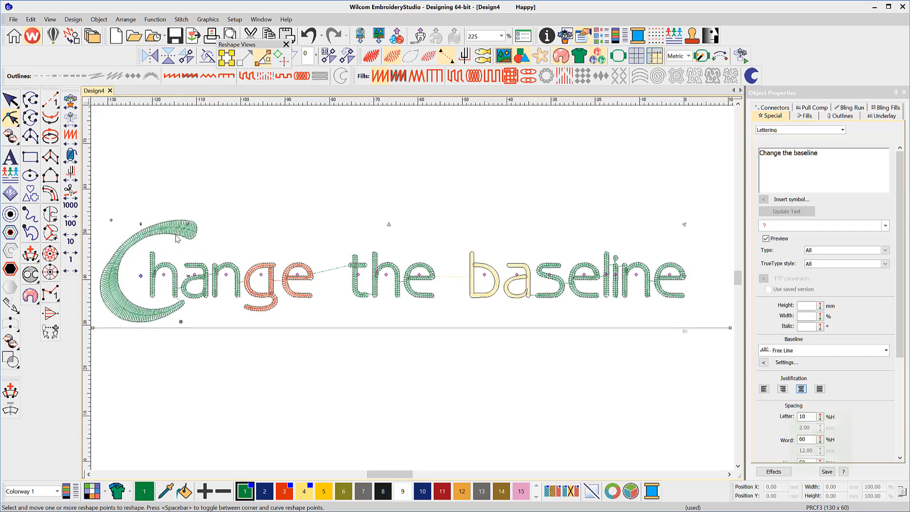
- Scale the C of Change up in stages and stretch it further to the left
{"action": "left_click_drag", "start_coordinate": [197, 227], "coordinate": [202, 218]}
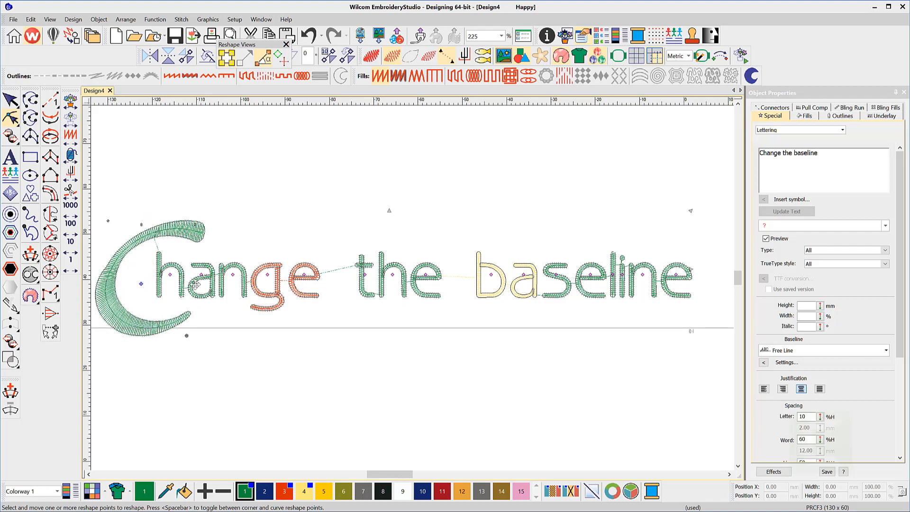
{"action": "left_click_drag", "start_coordinate": [140, 283], "coordinate": [238, 290]}
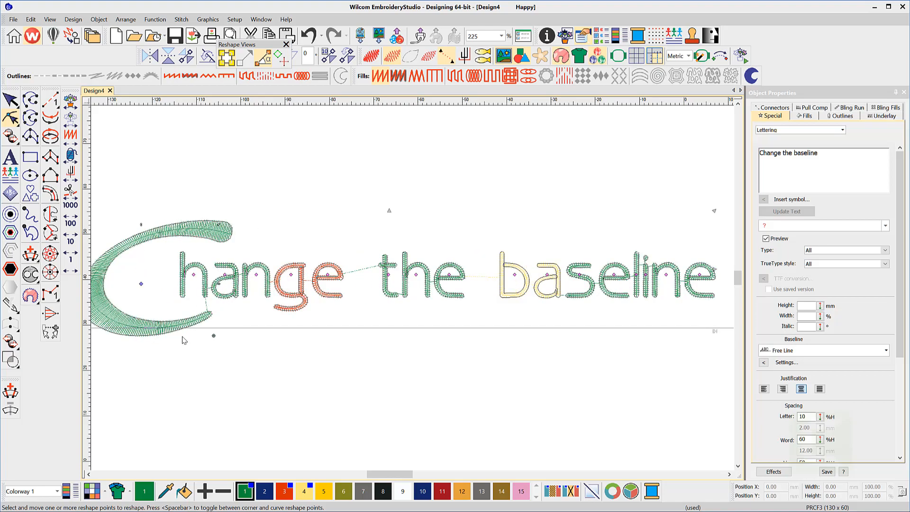
{"action": "left_click_drag", "start_coordinate": [213, 336], "coordinate": [215, 336]}
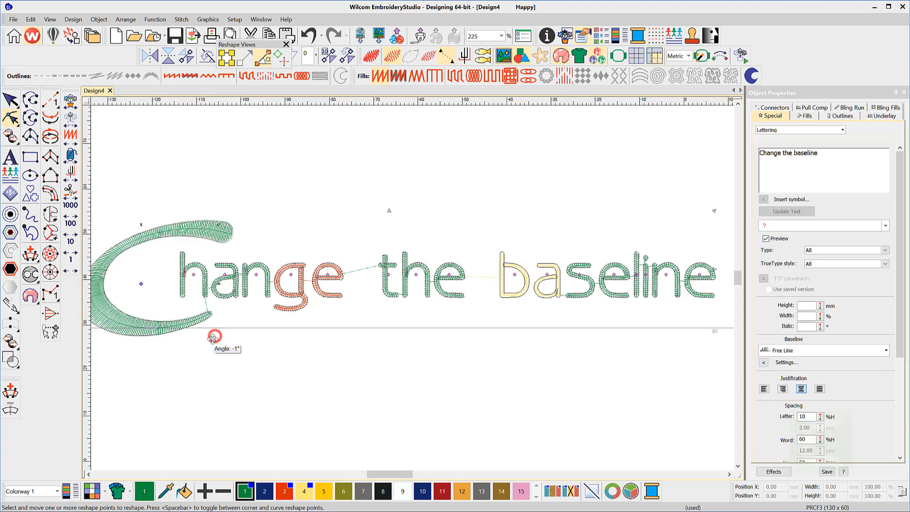
- Tilt the enlarged C by about -1° using its rotation handle
{"action": "left_click_drag", "start_coordinate": [215, 336], "coordinate": [201, 347]}
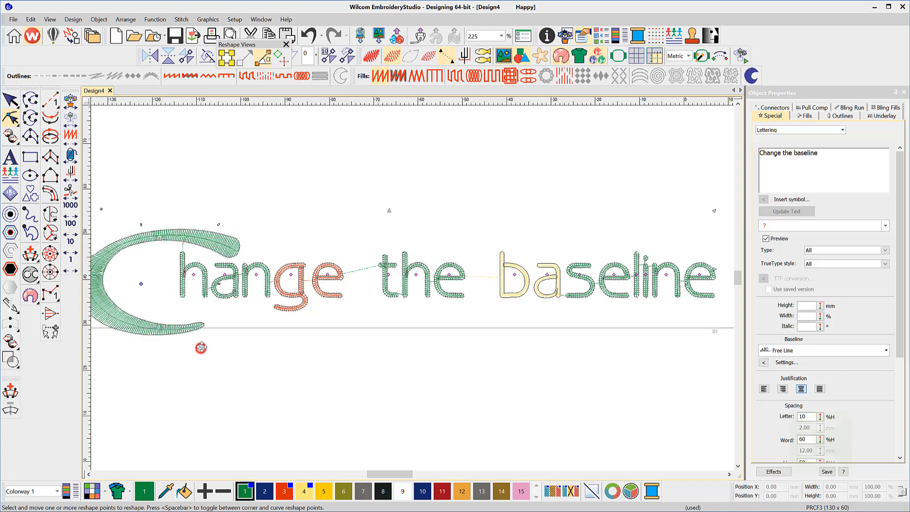
{"action": "left_click_drag", "start_coordinate": [201, 347], "coordinate": [214, 330]}
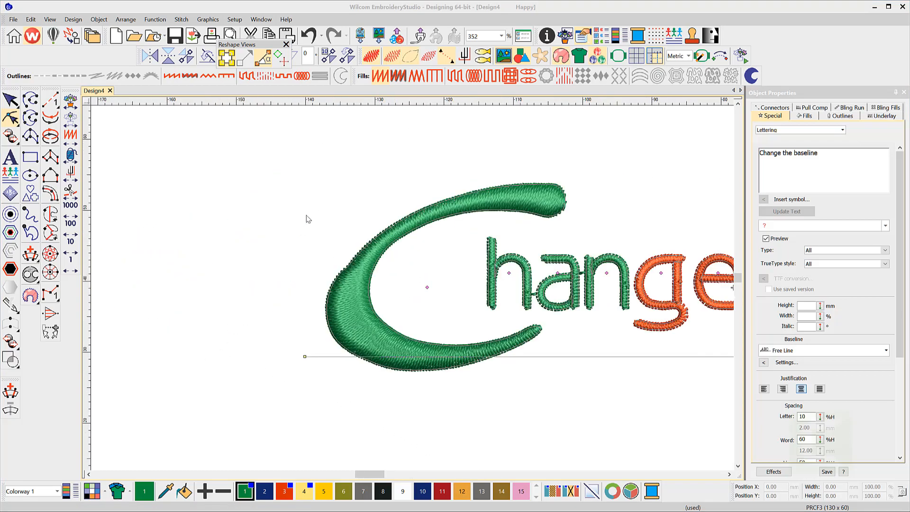
{"action": "mouse_move", "coordinate": [410, 346]}
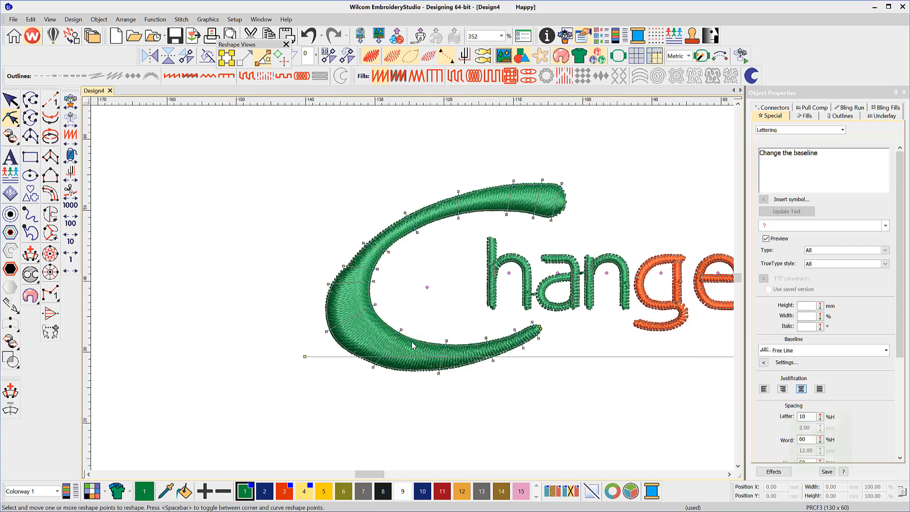
- Select the C for reshaping in plain stitch-line view with its stitch angles shown
{"action": "left_click", "coordinate": [181, 300]}
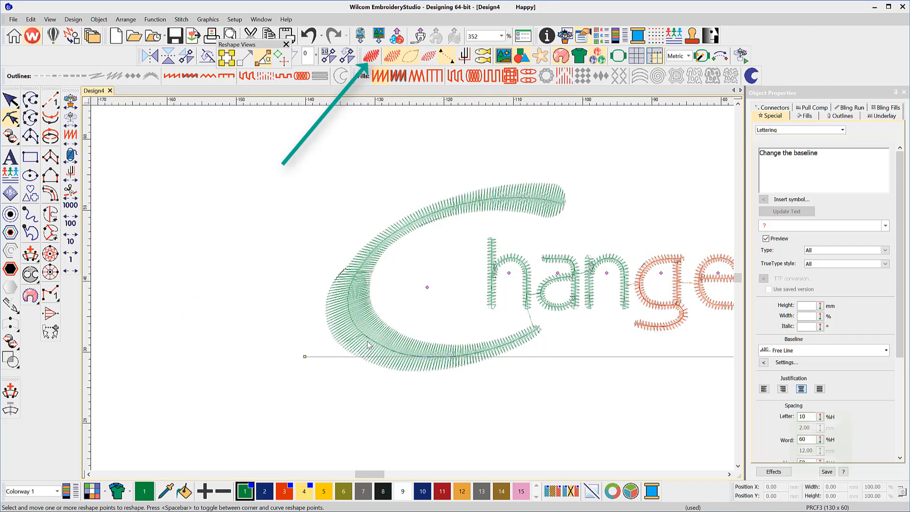
{"action": "key", "text": "T"}
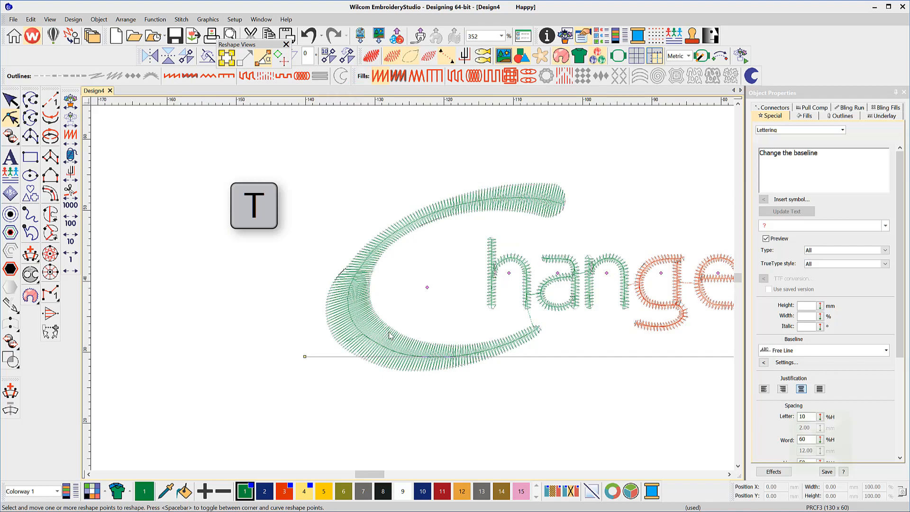
{"action": "left_click", "coordinate": [390, 330]}
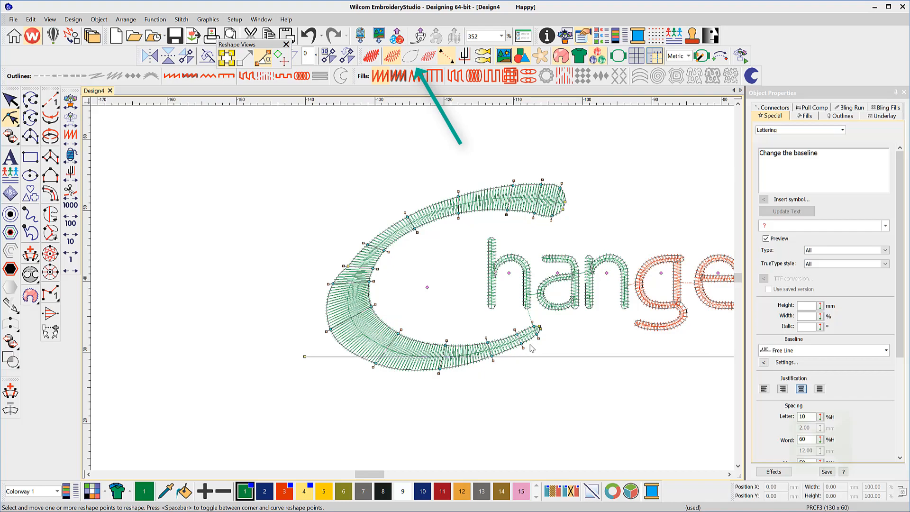
{"action": "key", "text": "L"}
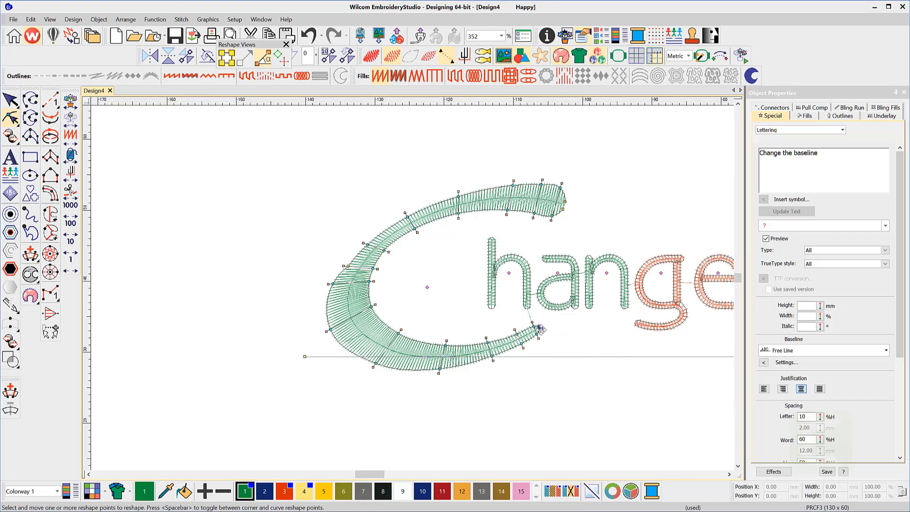
- Drag the C's lower tip out right and down into a long curving tail
{"action": "left_click_drag", "start_coordinate": [537, 328], "coordinate": [659, 355]}
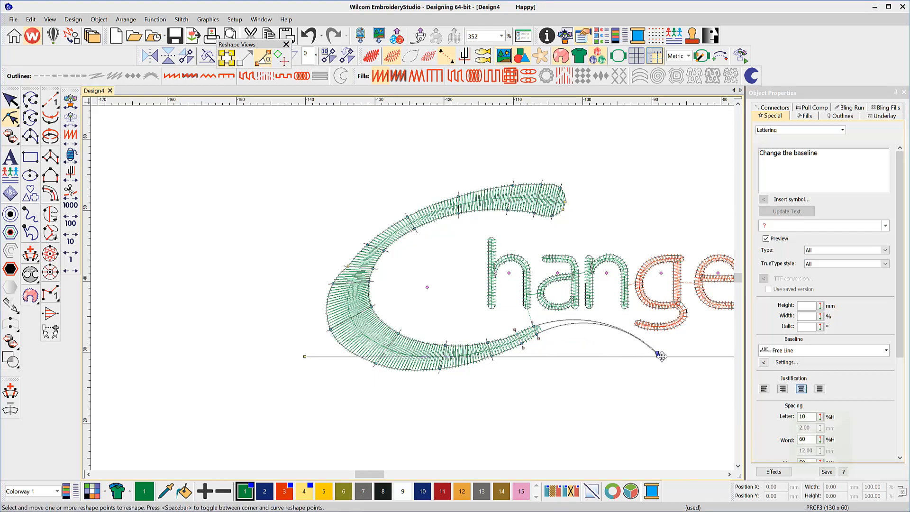
{"action": "left_click_drag", "start_coordinate": [657, 354], "coordinate": [688, 366]}
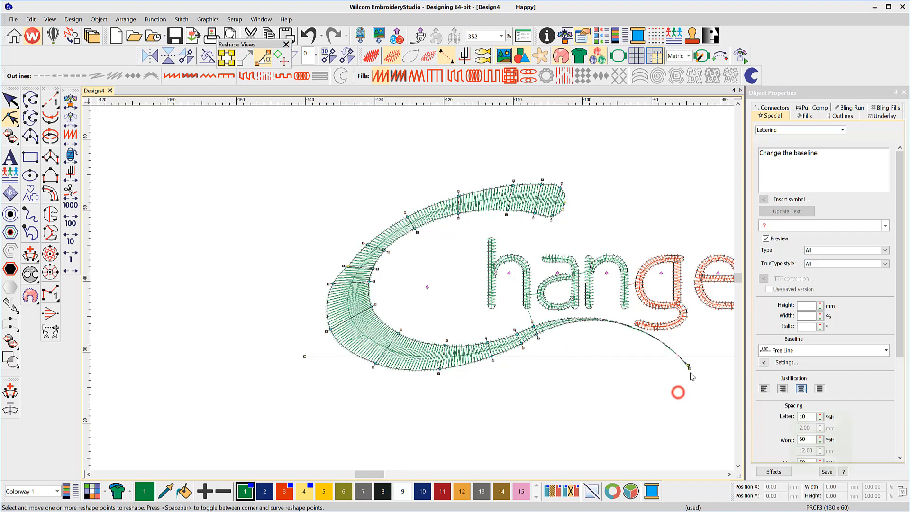